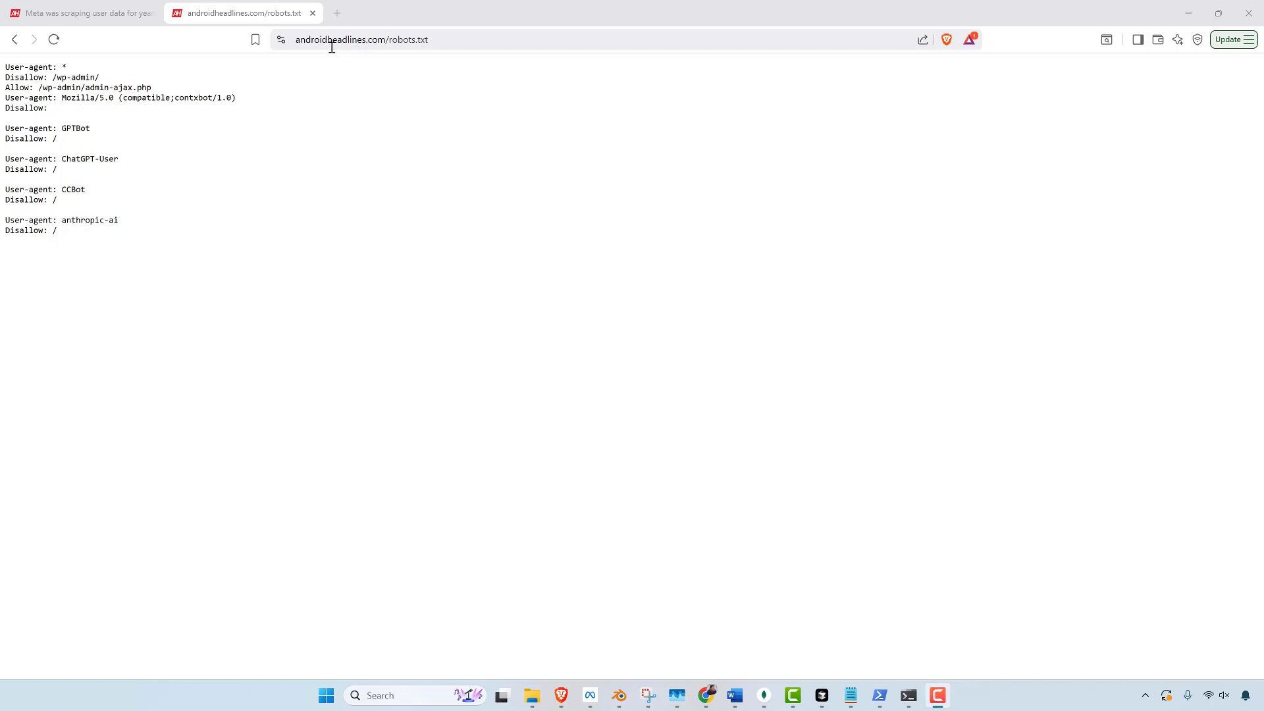
- Review the robots.txt file's address and rules, highlighting the GPTBot disallow rule
{"action": "double_click", "coordinate": [411, 40]}
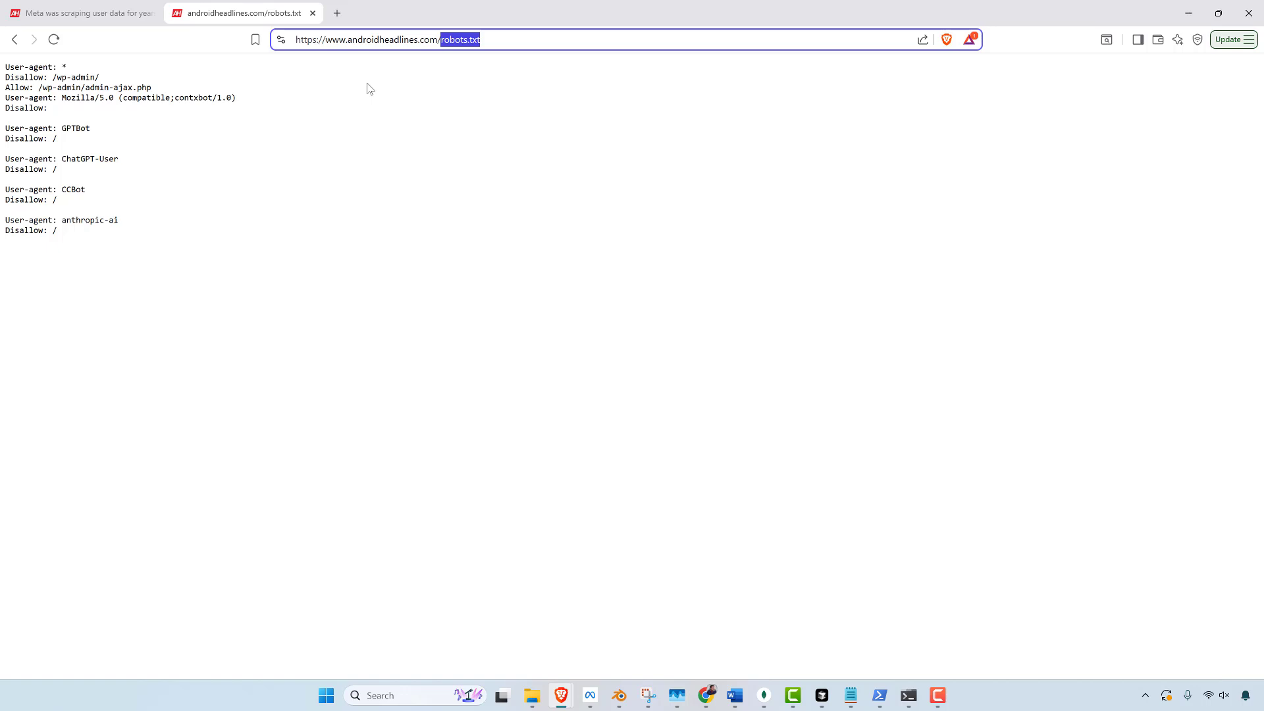
{"action": "mouse_move", "coordinate": [110, 252]}
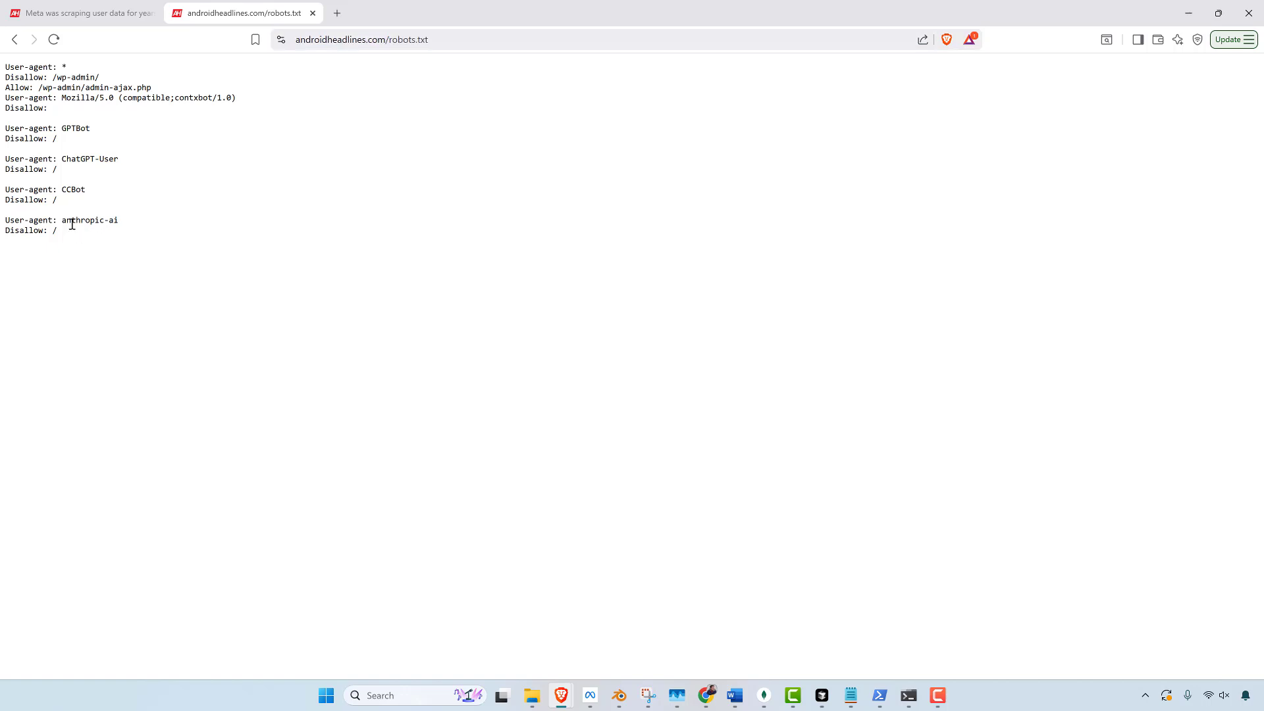
{"action": "key", "text": "ctrl+a"}
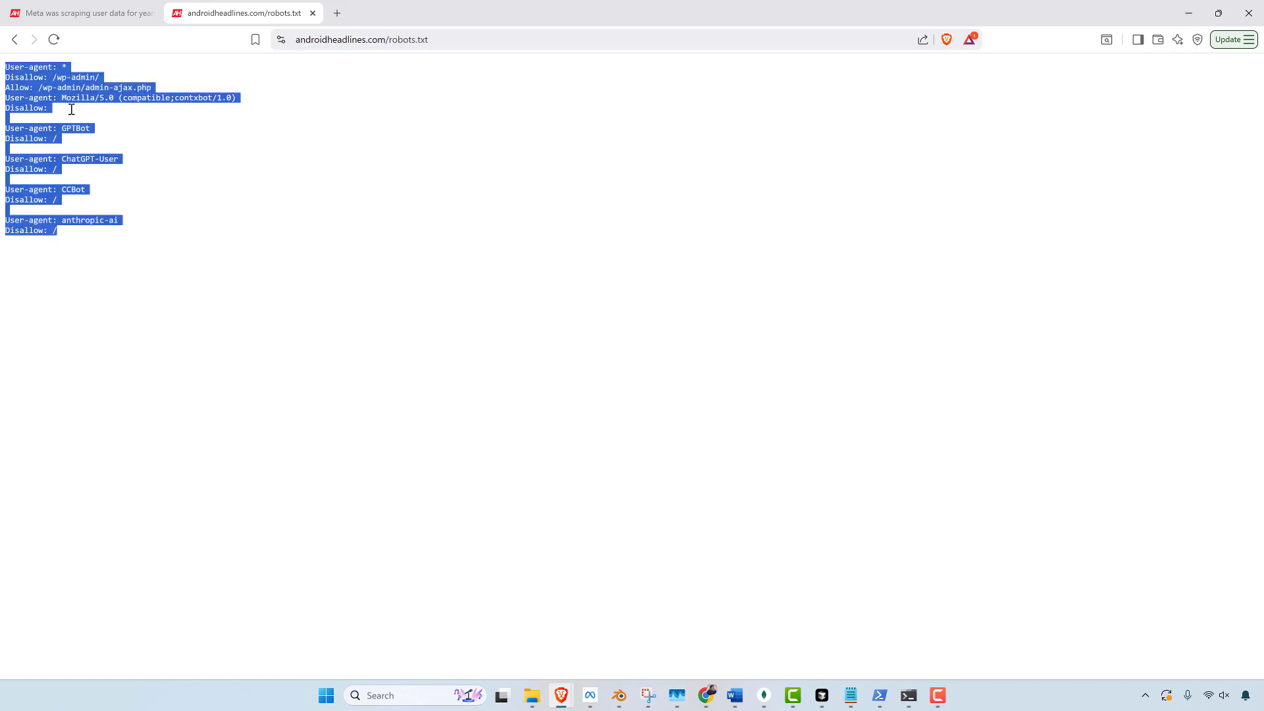
{"action": "left_click", "coordinate": [71, 202]}
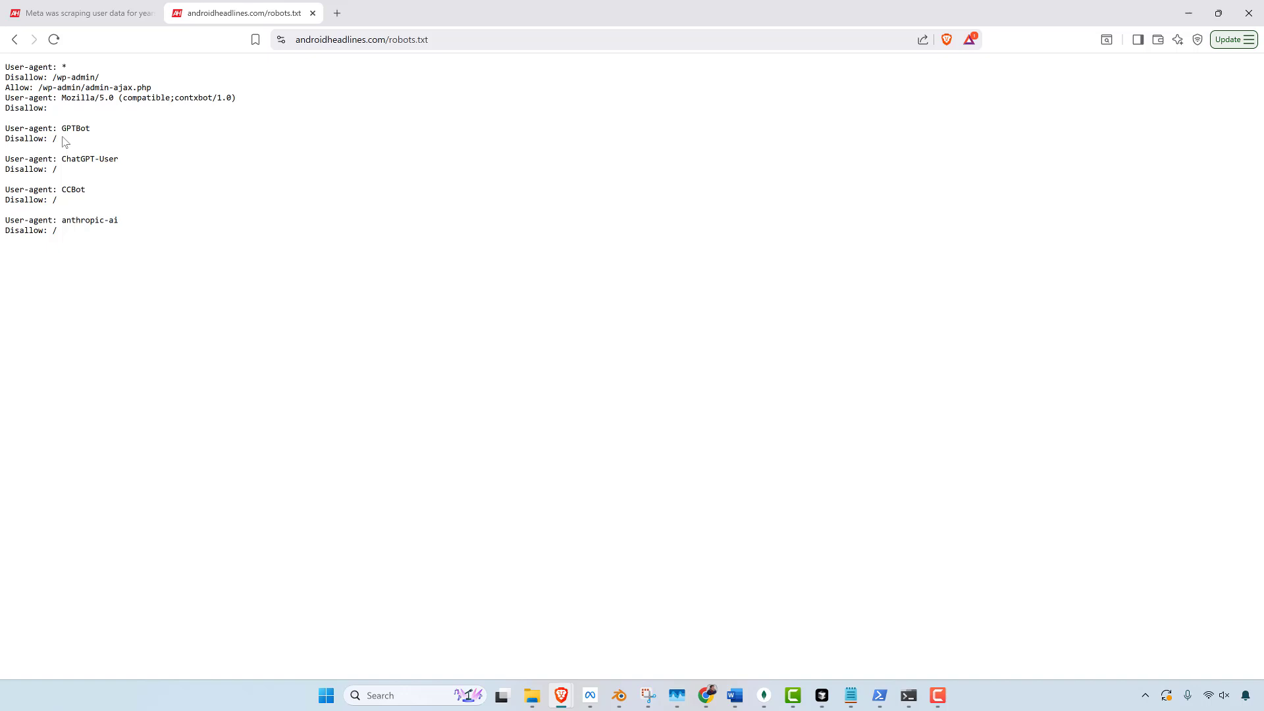
{"action": "left_click_drag", "start_coordinate": [7, 128], "coordinate": [92, 138]}
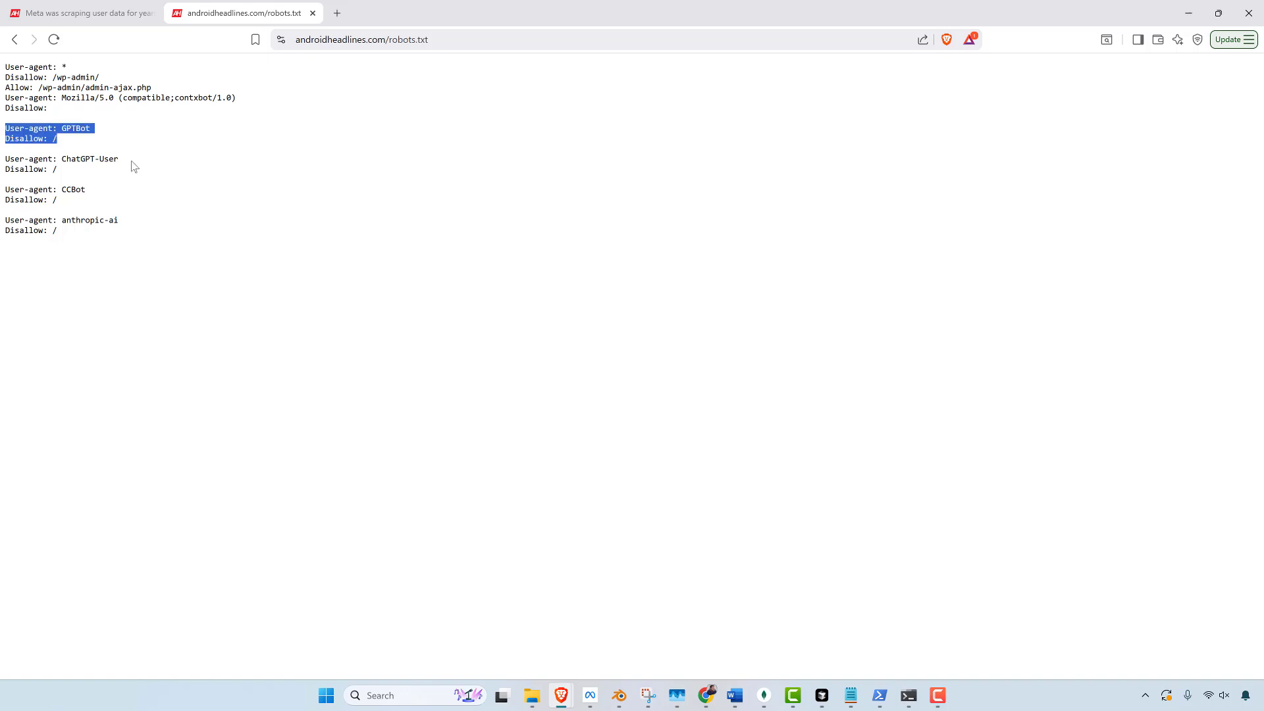
{"action": "left_click", "coordinate": [130, 166]}
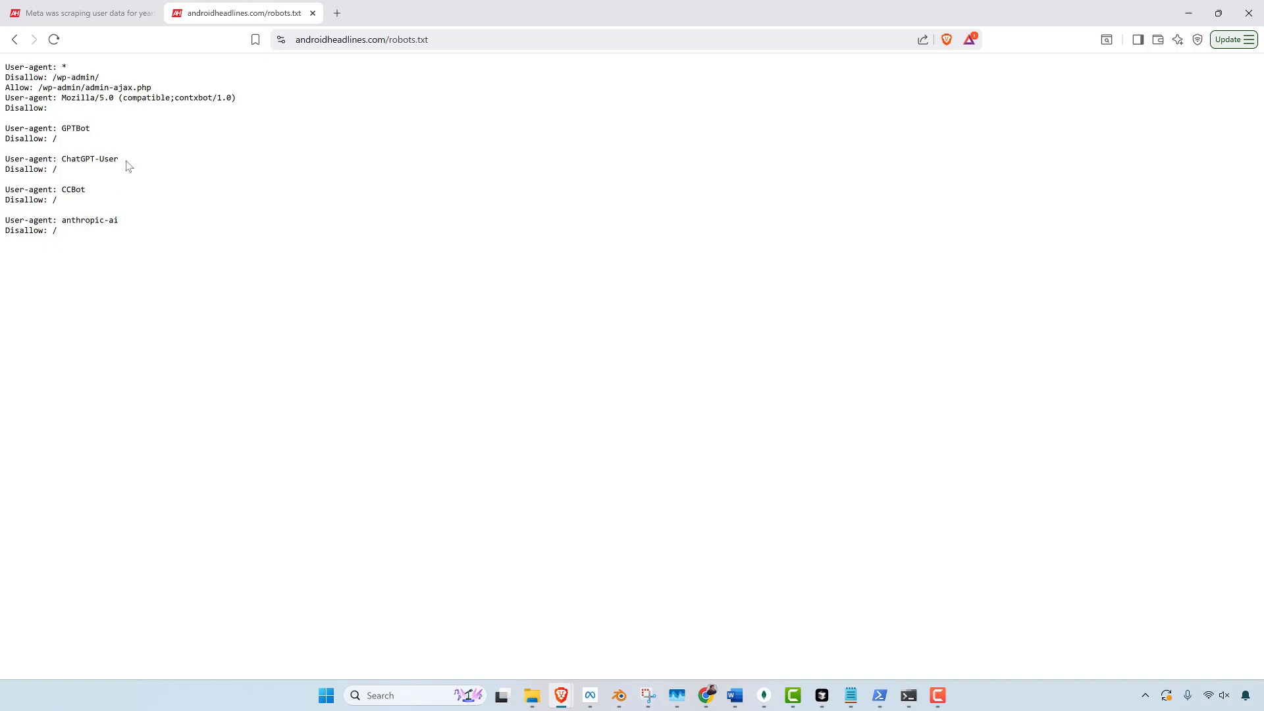
{"action": "mouse_move", "coordinate": [92, 217]}
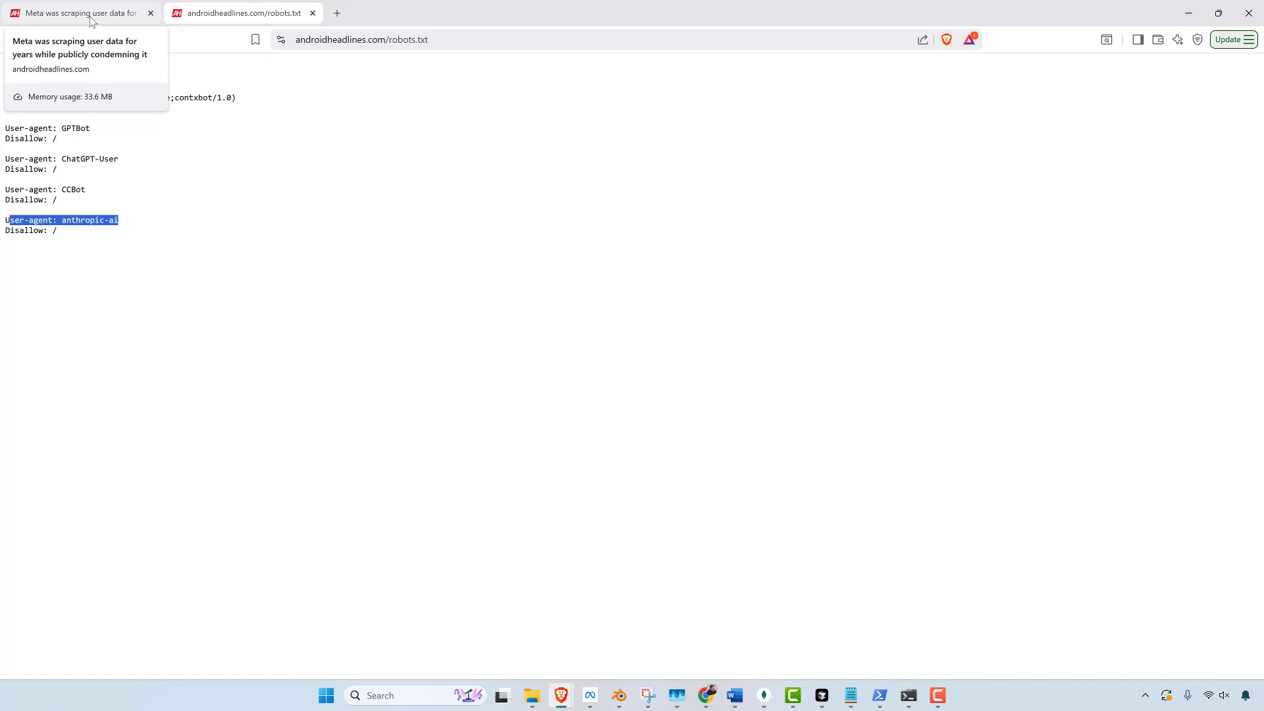
- Flip between the robots.txt file and the Meta data-scraping article, ending on the article
{"action": "left_click", "coordinate": [76, 13]}
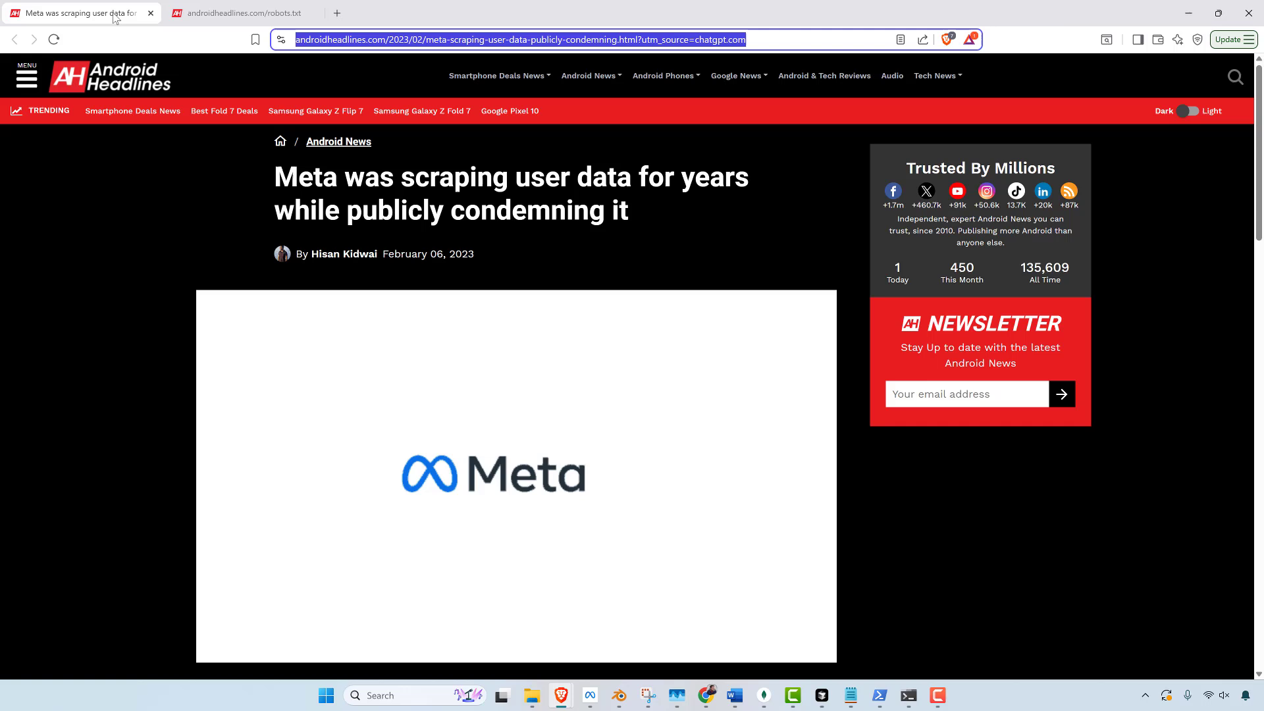
{"action": "left_click", "coordinate": [238, 13]}
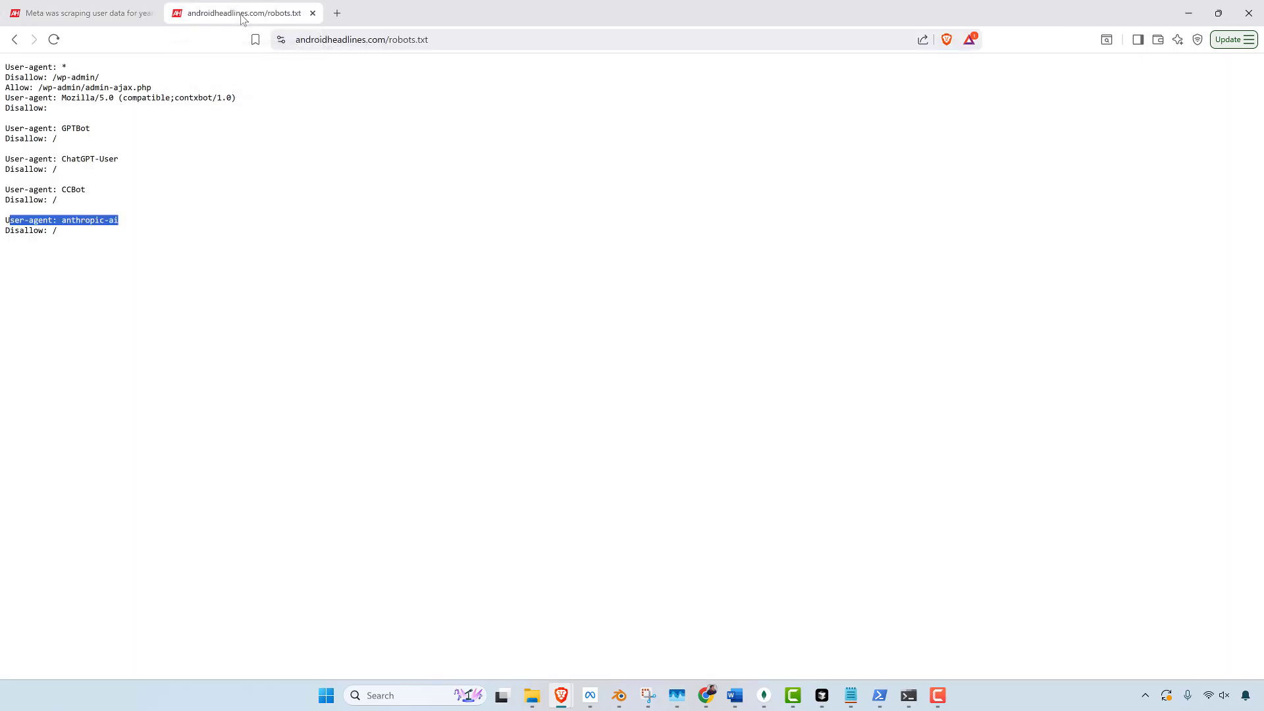
{"action": "mouse_move", "coordinate": [377, 236]}
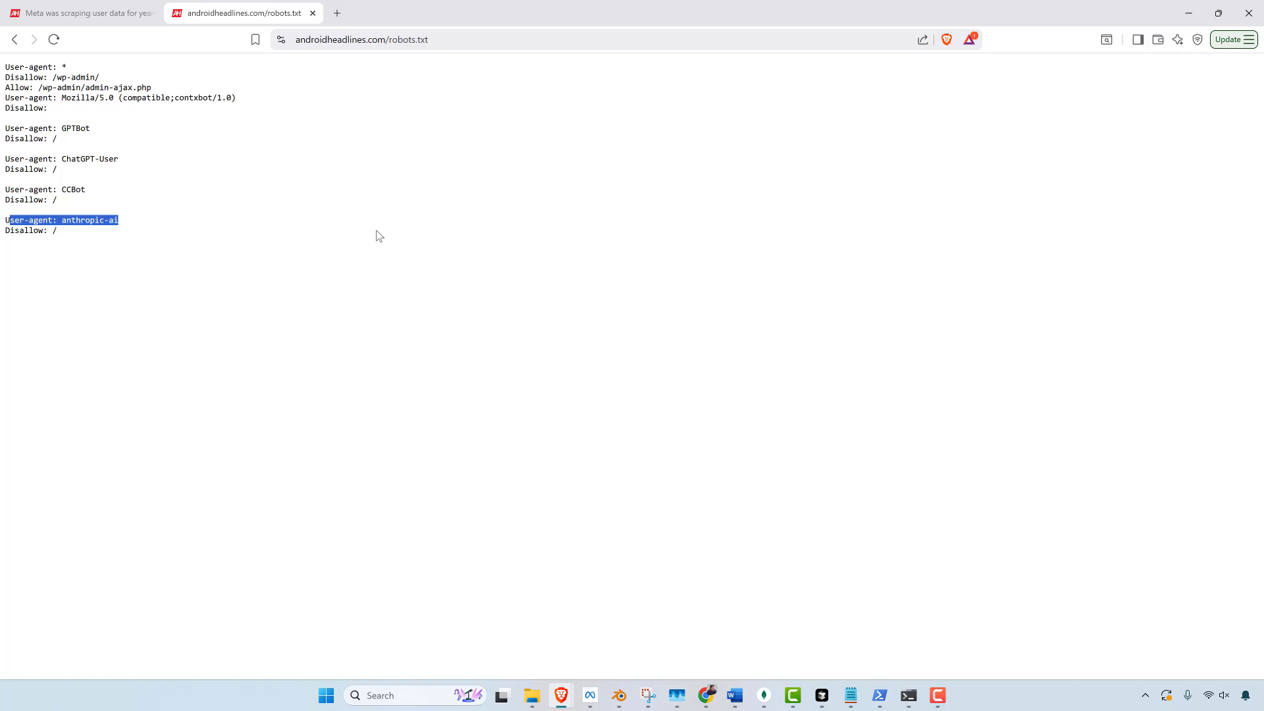
{"action": "mouse_move", "coordinate": [381, 197]}
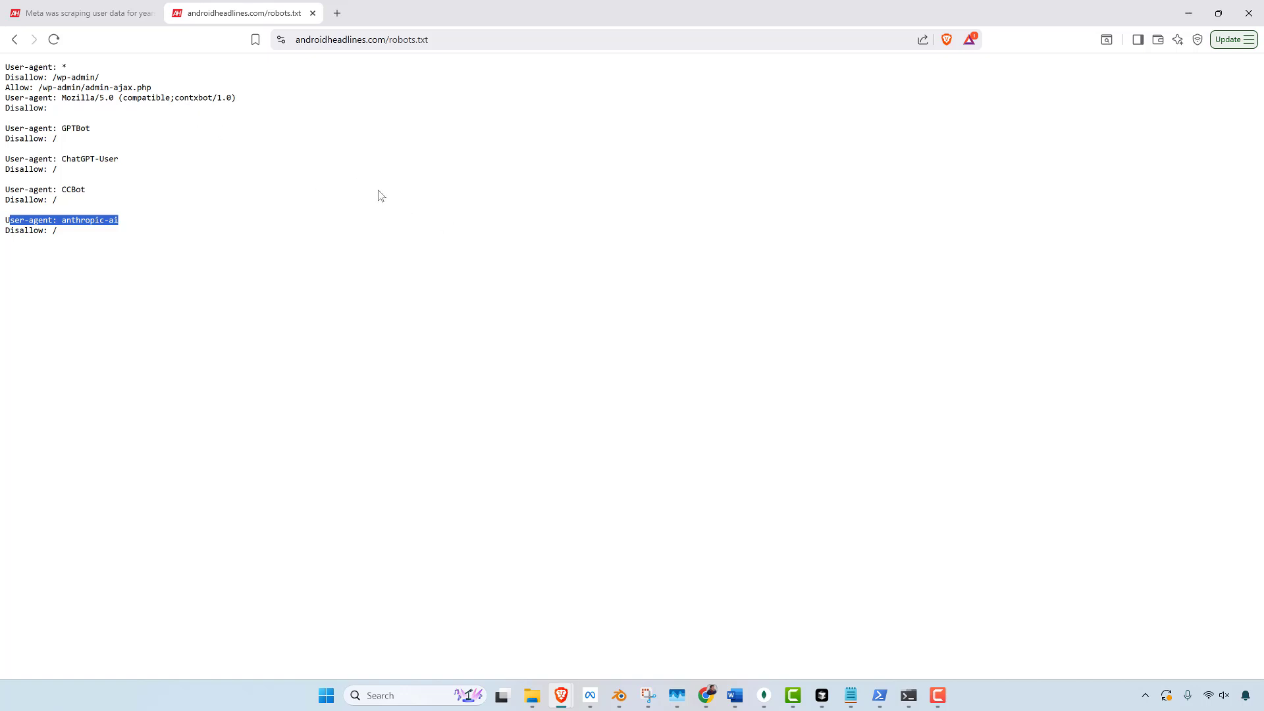
{"action": "mouse_move", "coordinate": [373, 192]}
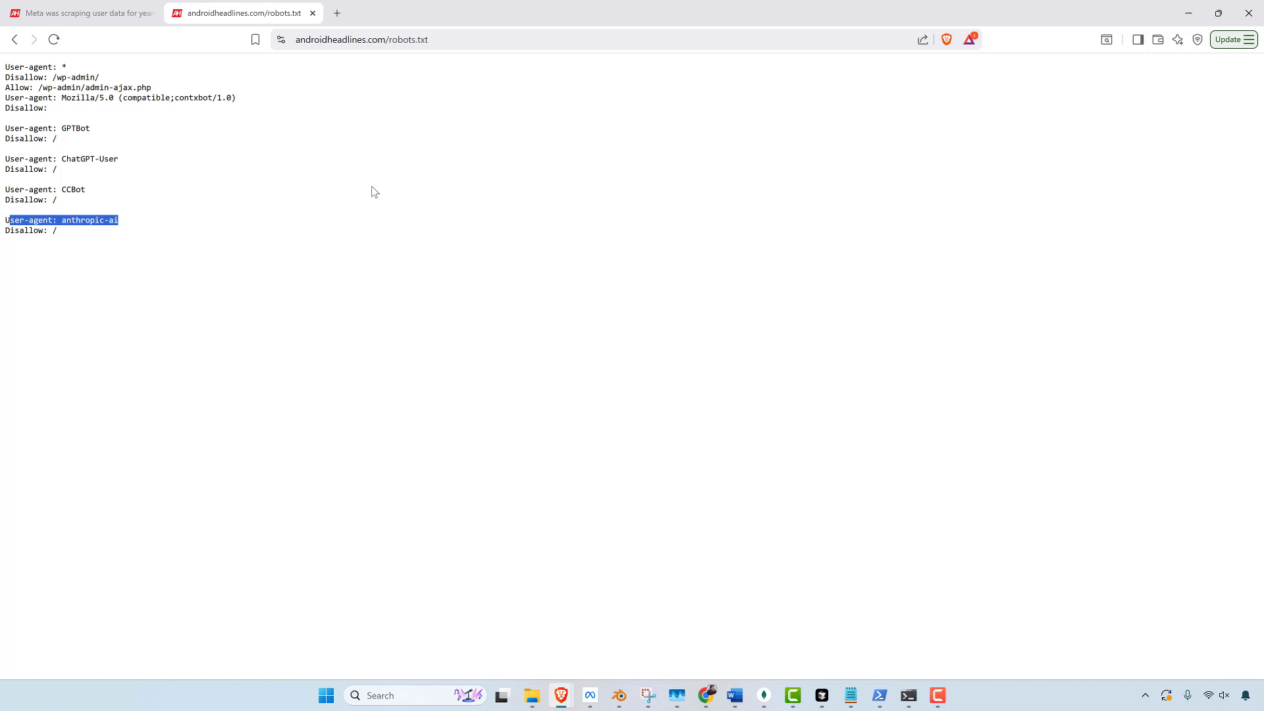
{"action": "mouse_move", "coordinate": [436, 257]}
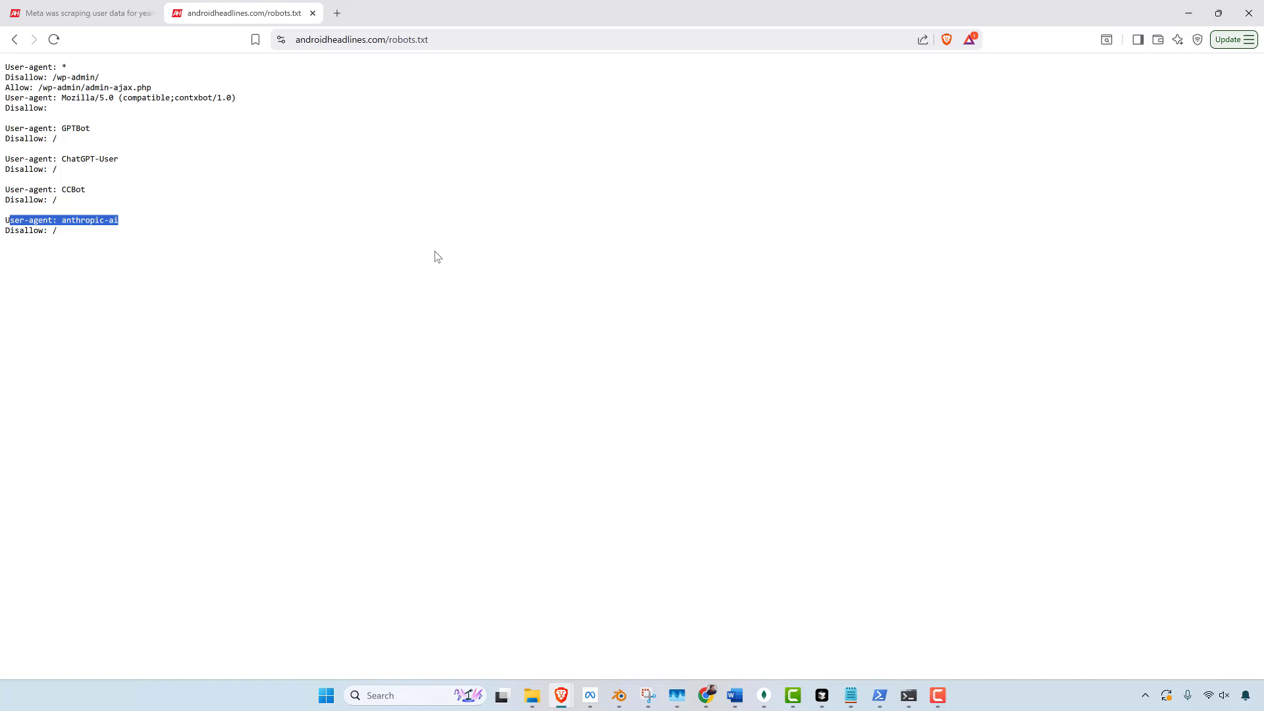
{"action": "mouse_move", "coordinate": [405, 251]}
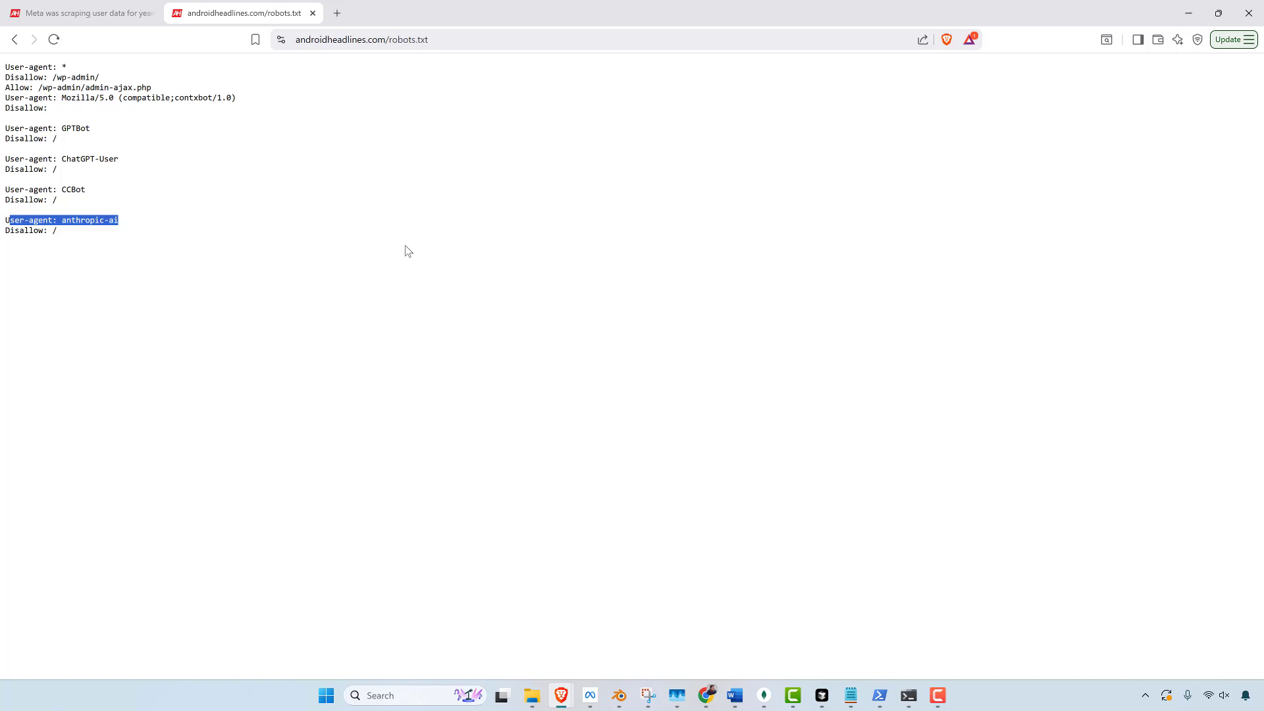
{"action": "left_click", "coordinate": [76, 13]}
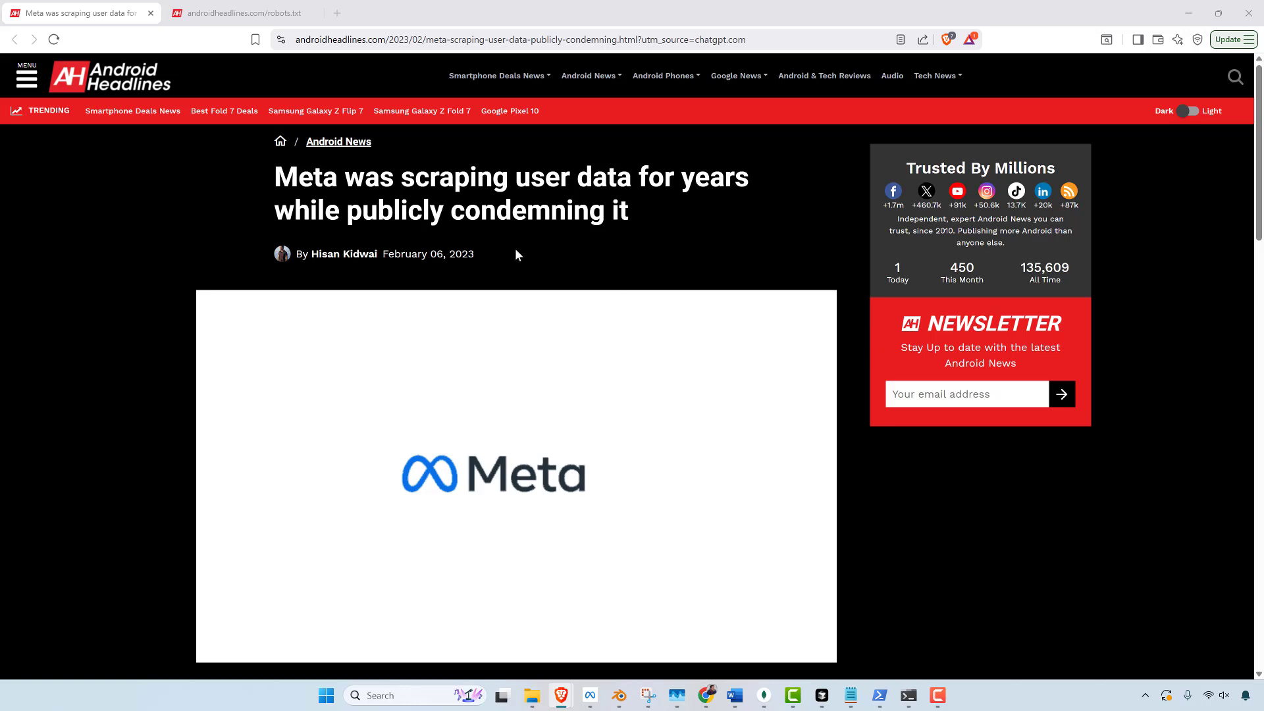
{"action": "mouse_move", "coordinate": [698, 235]}
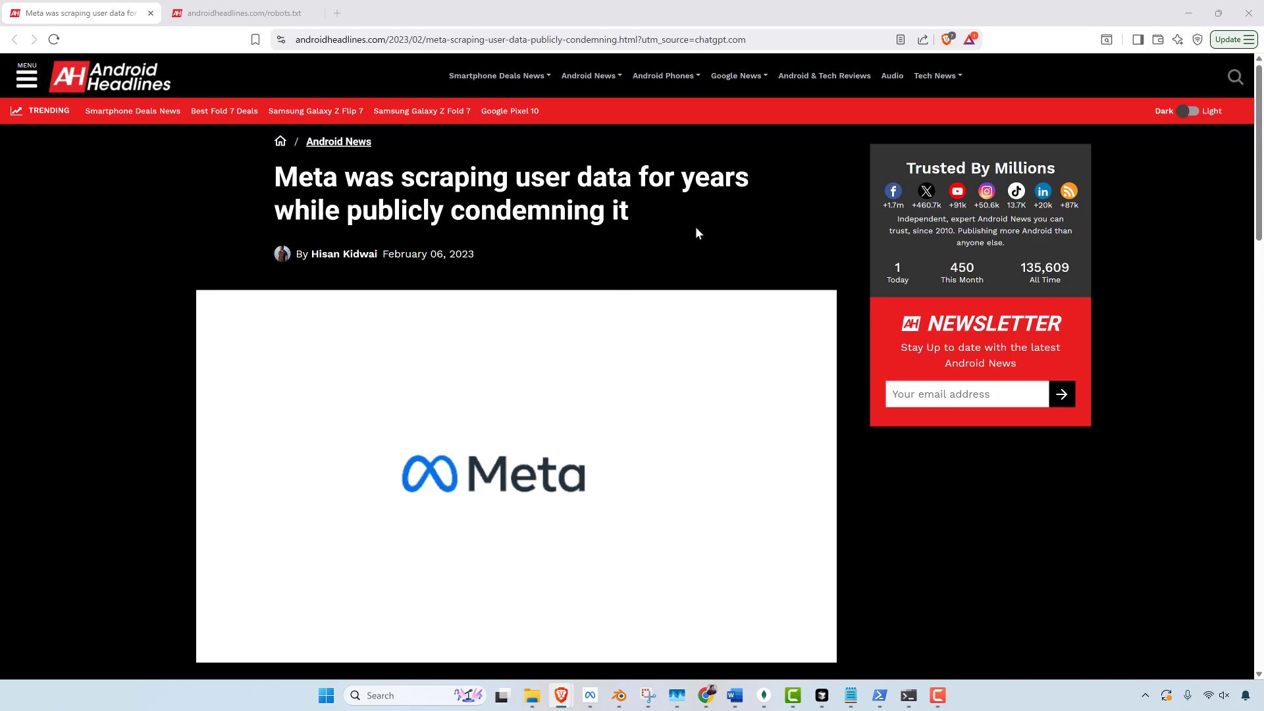
- Scroll the Meta article down to why Meta scraped data and the ethical implications
{"action": "scroll", "scroll_direction": "down", "scroll_amount": 3}
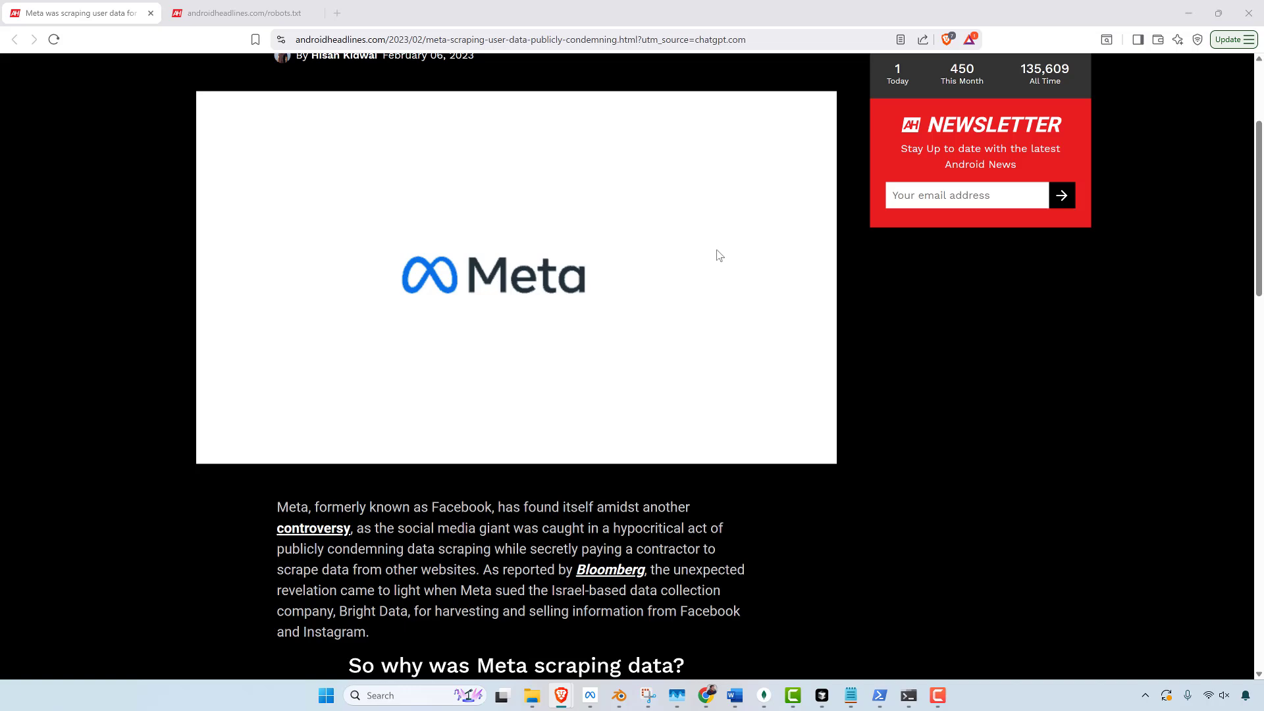
{"action": "scroll", "scroll_direction": "down", "scroll_amount": 3}
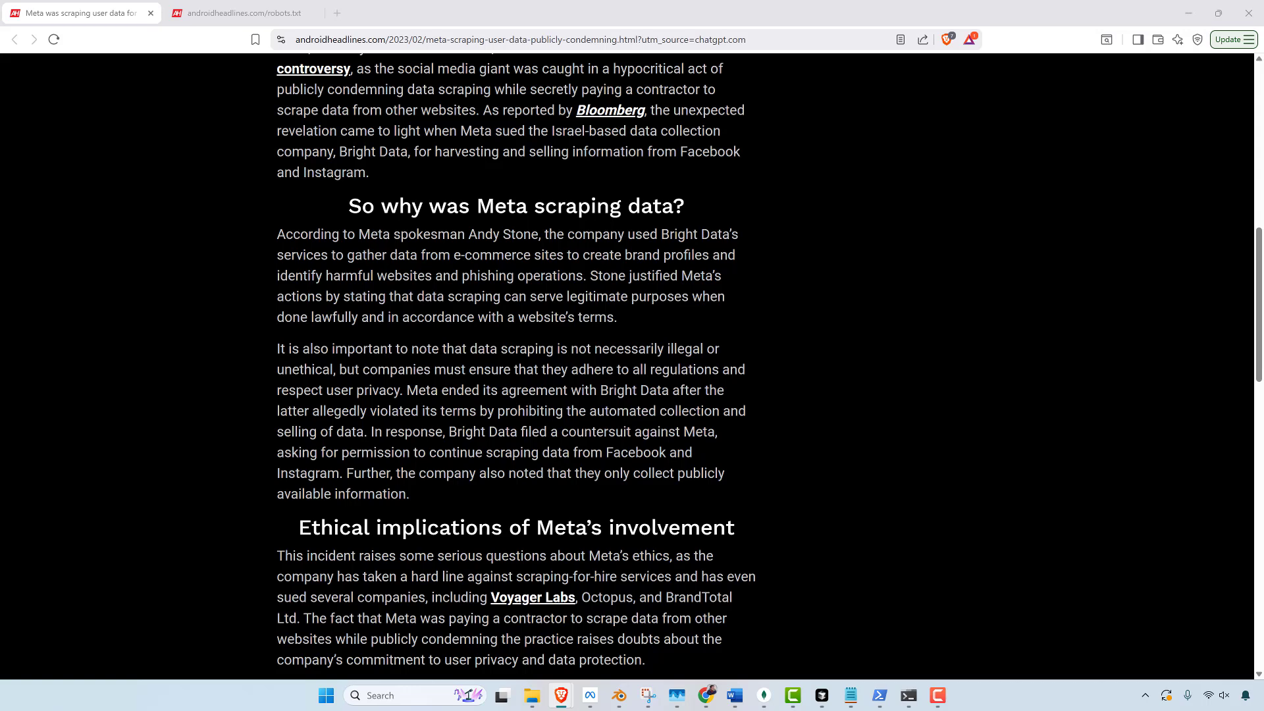
{"action": "mouse_move", "coordinate": [996, 349]}
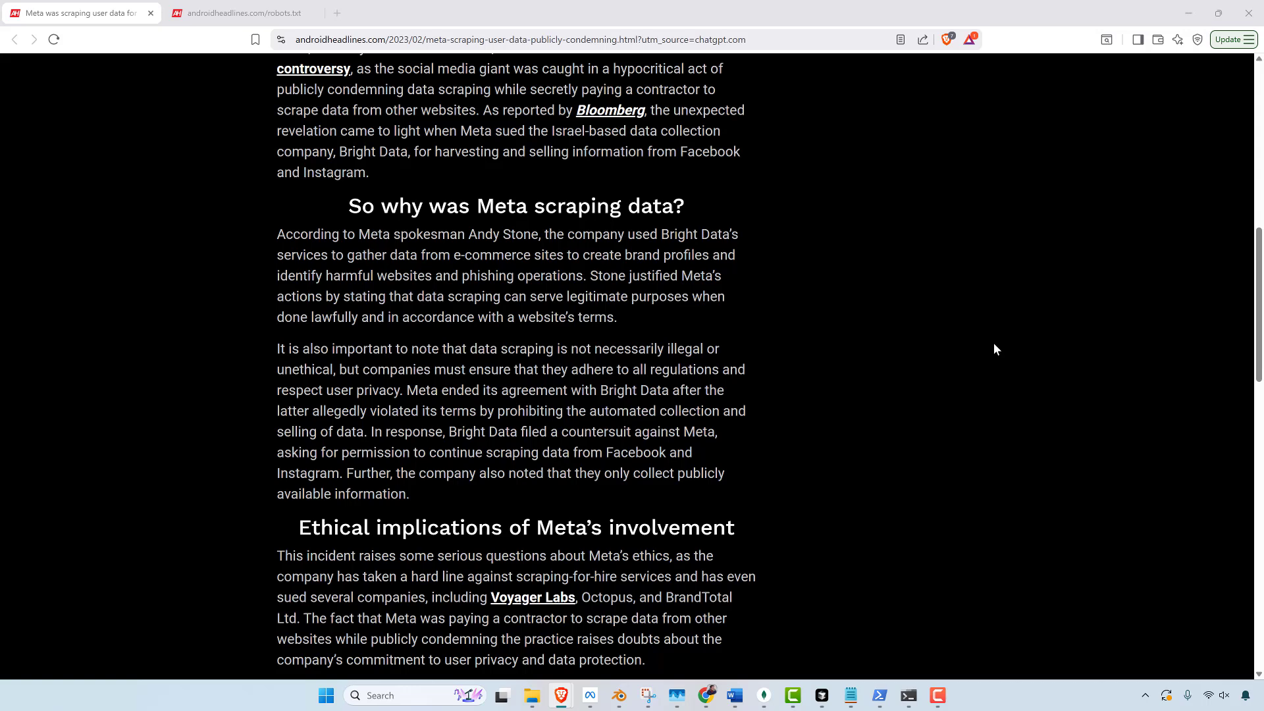
{"action": "mouse_move", "coordinate": [1005, 304]}
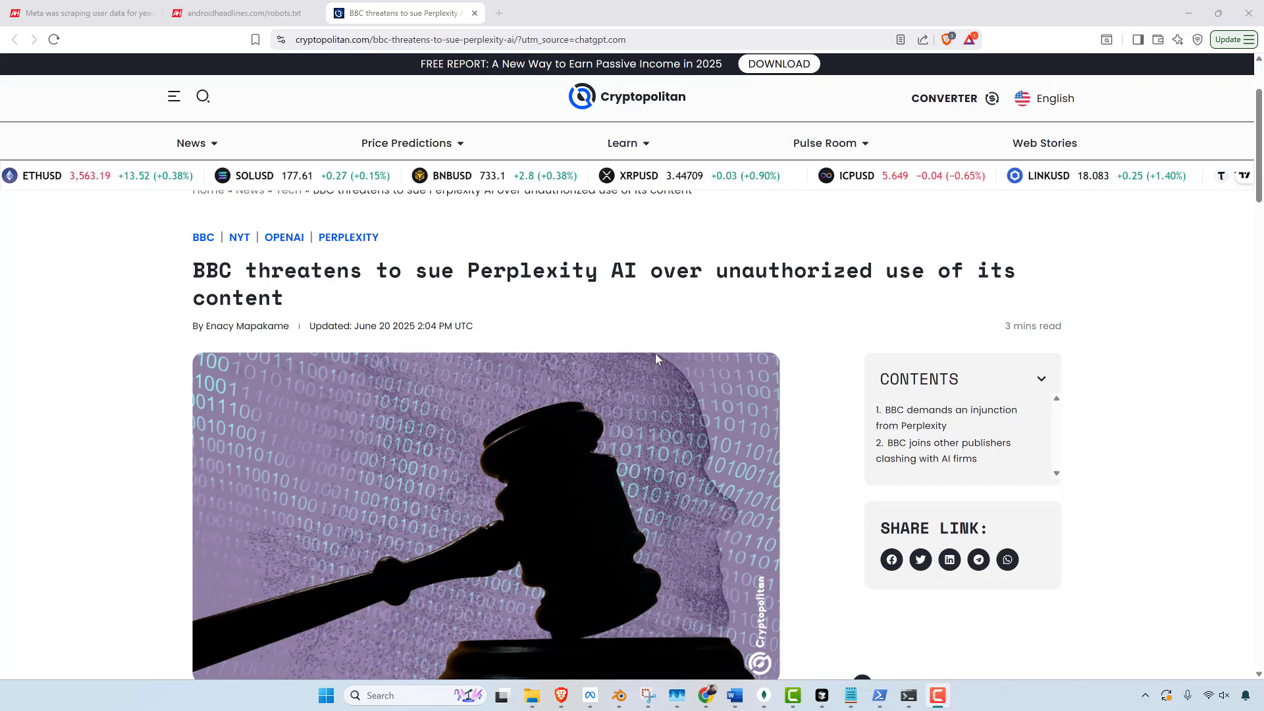
- Scroll down through the Cryptopolitan BBC vs Perplexity article
{"action": "scroll", "scroll_direction": "down", "scroll_amount": 3}
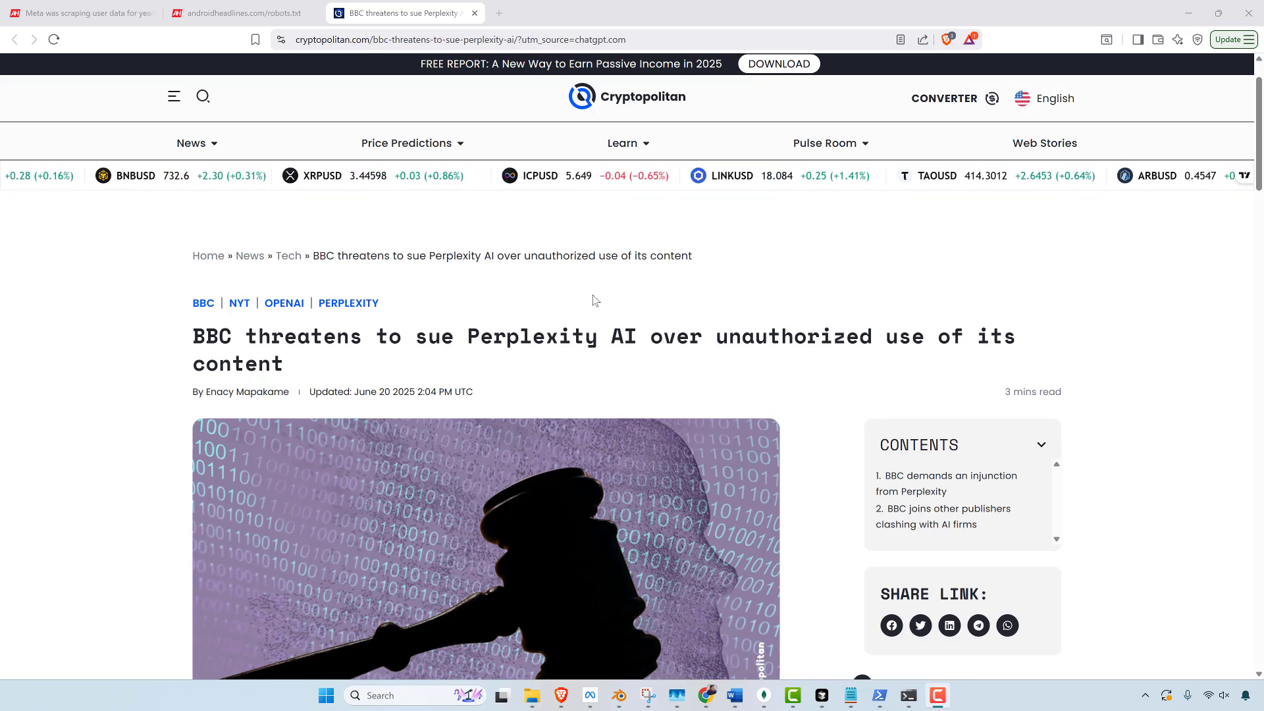
{"action": "scroll", "scroll_direction": "down", "scroll_amount": 3}
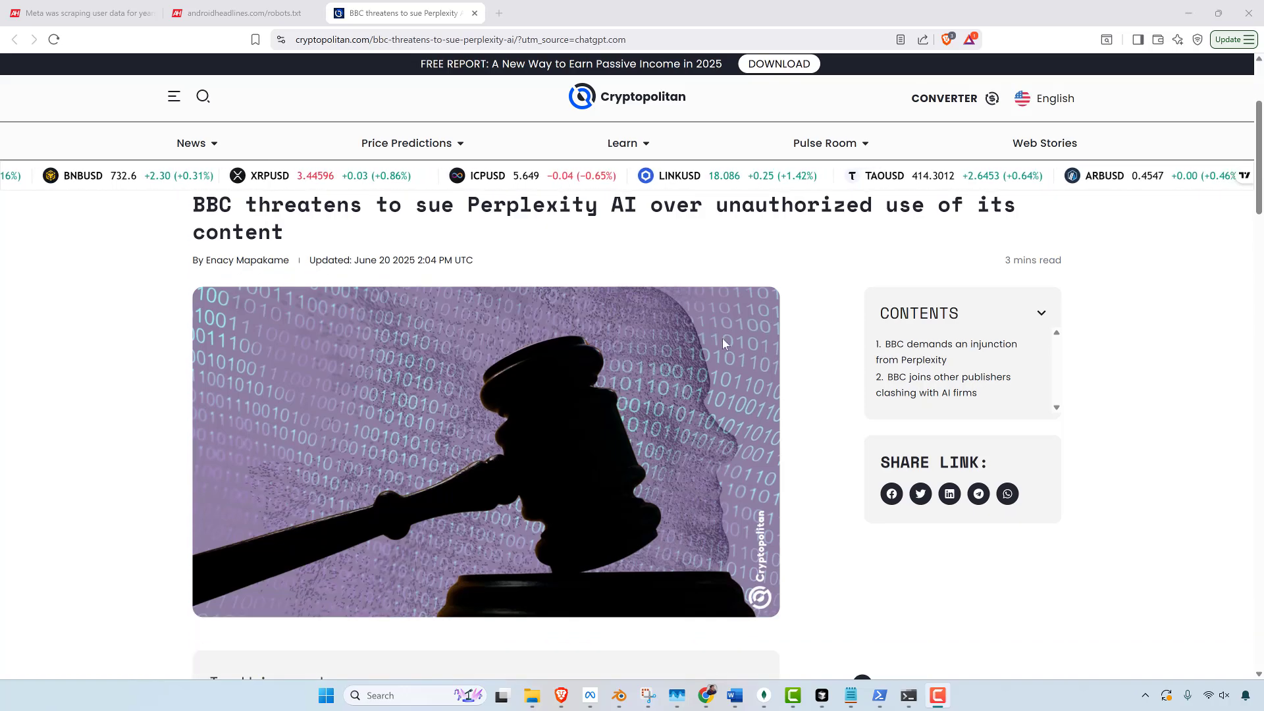
{"action": "scroll", "scroll_direction": "down", "scroll_amount": 3}
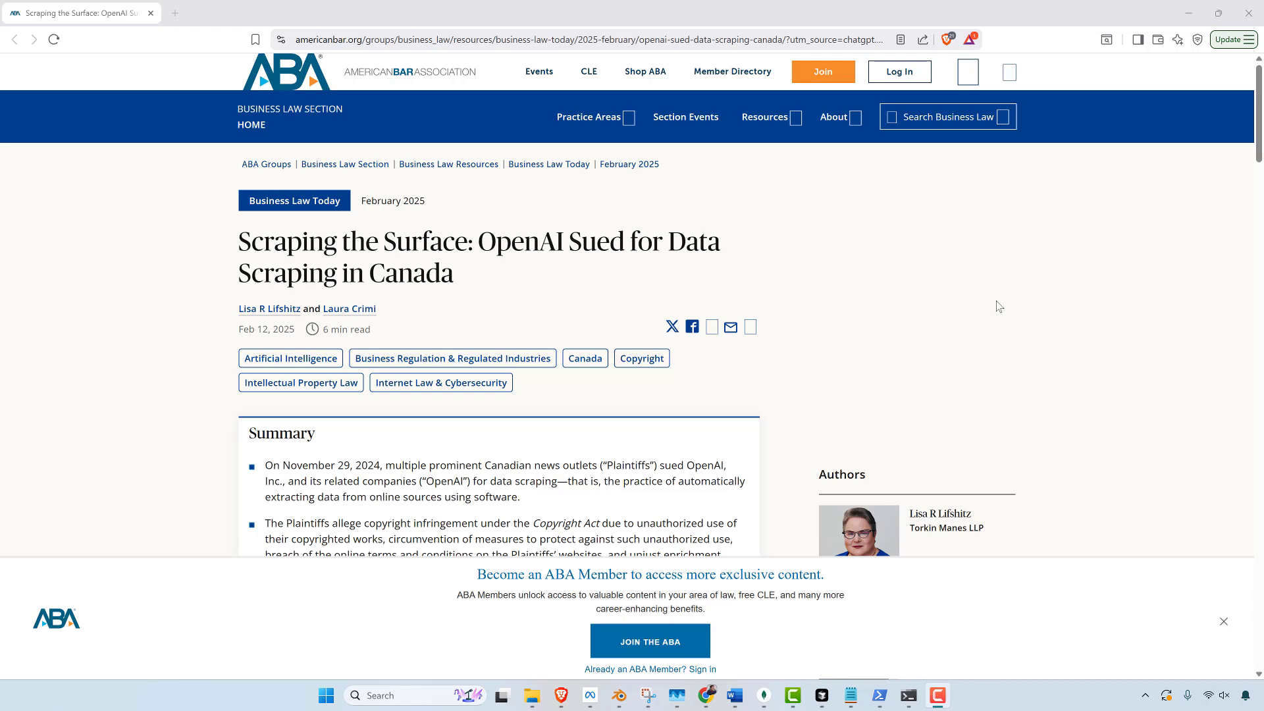
{"action": "mouse_move", "coordinate": [923, 291]}
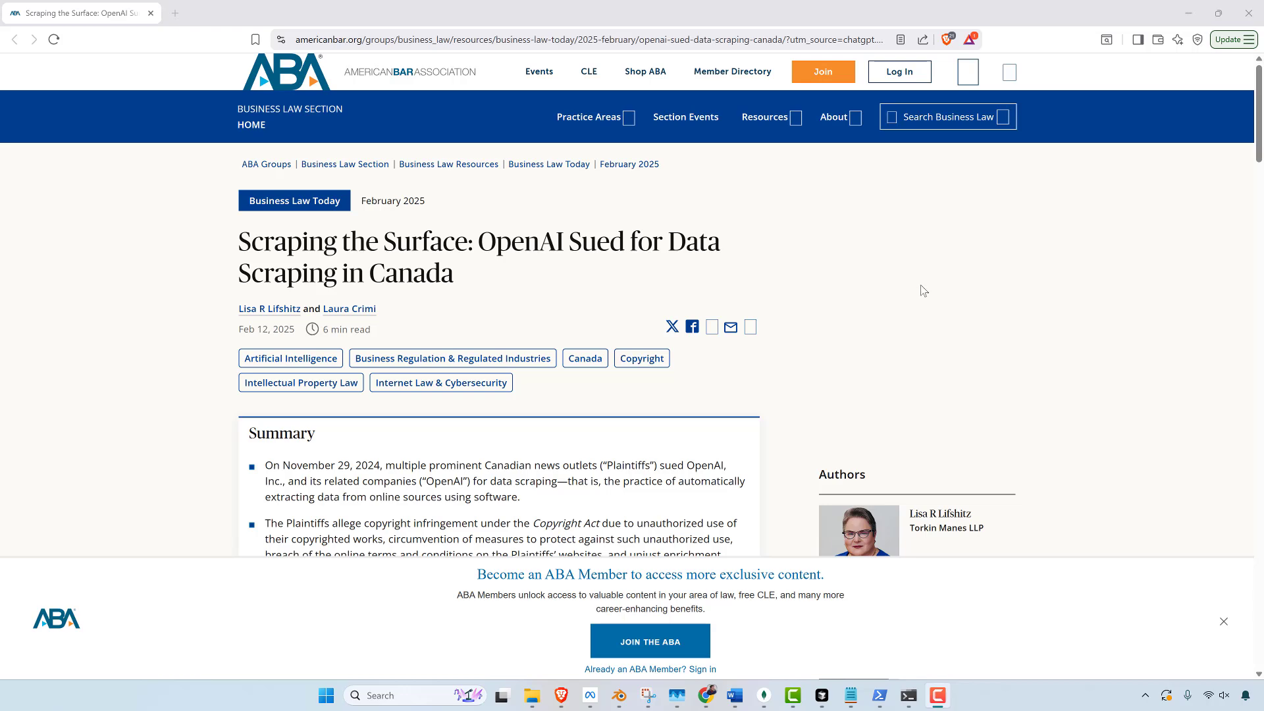
- Scroll the ABA article around the 'OpenAI, Inc. Litigation' heading
{"action": "scroll", "scroll_direction": "down", "scroll_amount": 3}
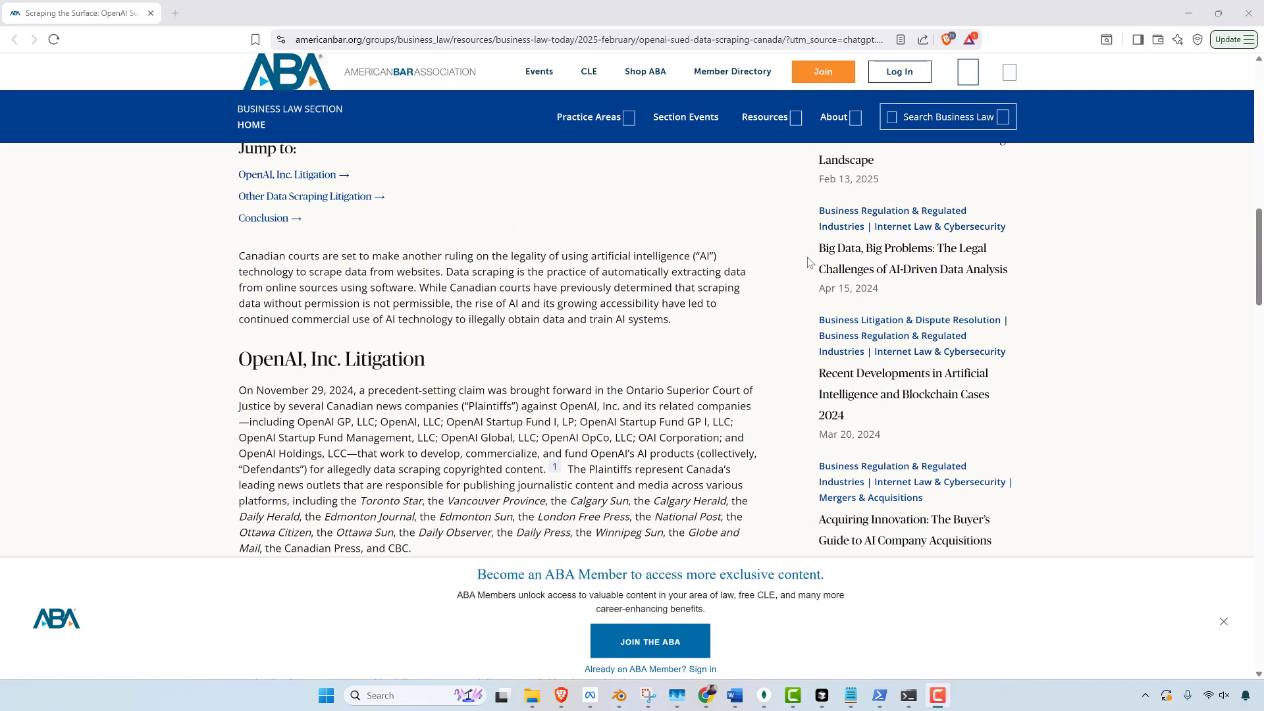
{"action": "scroll", "scroll_direction": "up", "scroll_amount": 3}
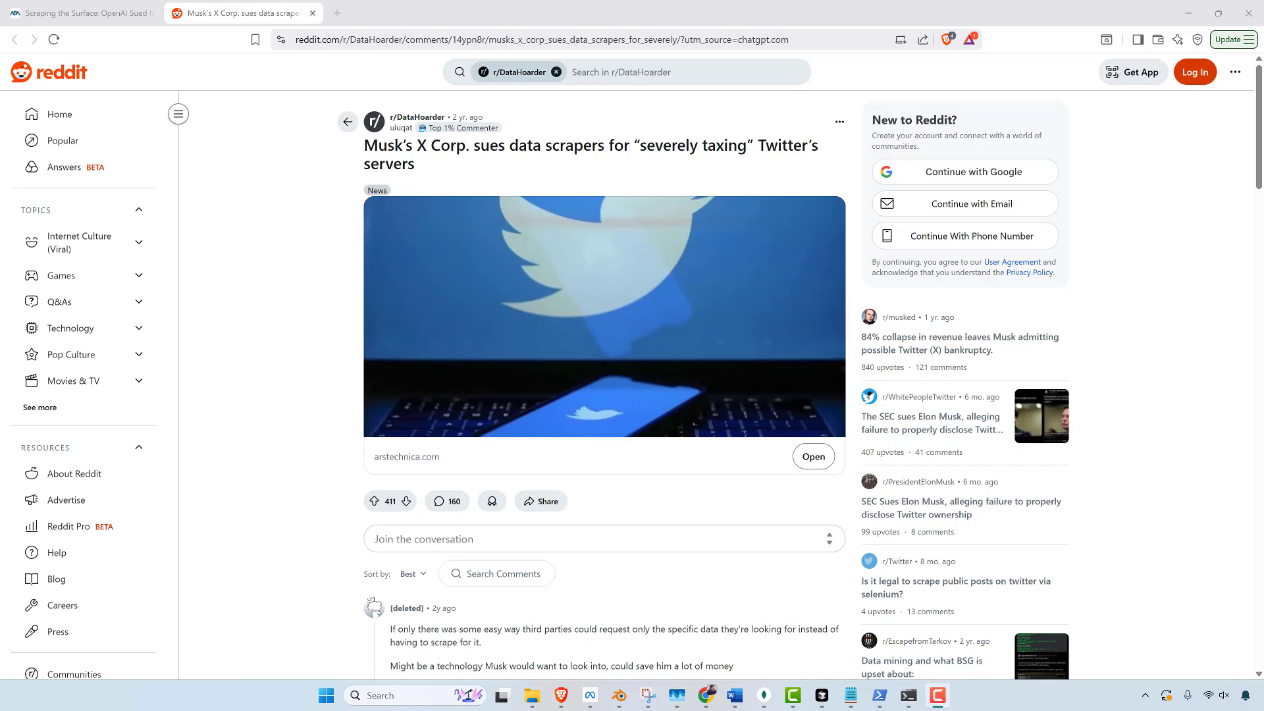
- Switch to the first tab showing the Reddit r/DataHoarder X Corp. scraper lawsuit post
{"action": "left_click", "coordinate": [79, 13]}
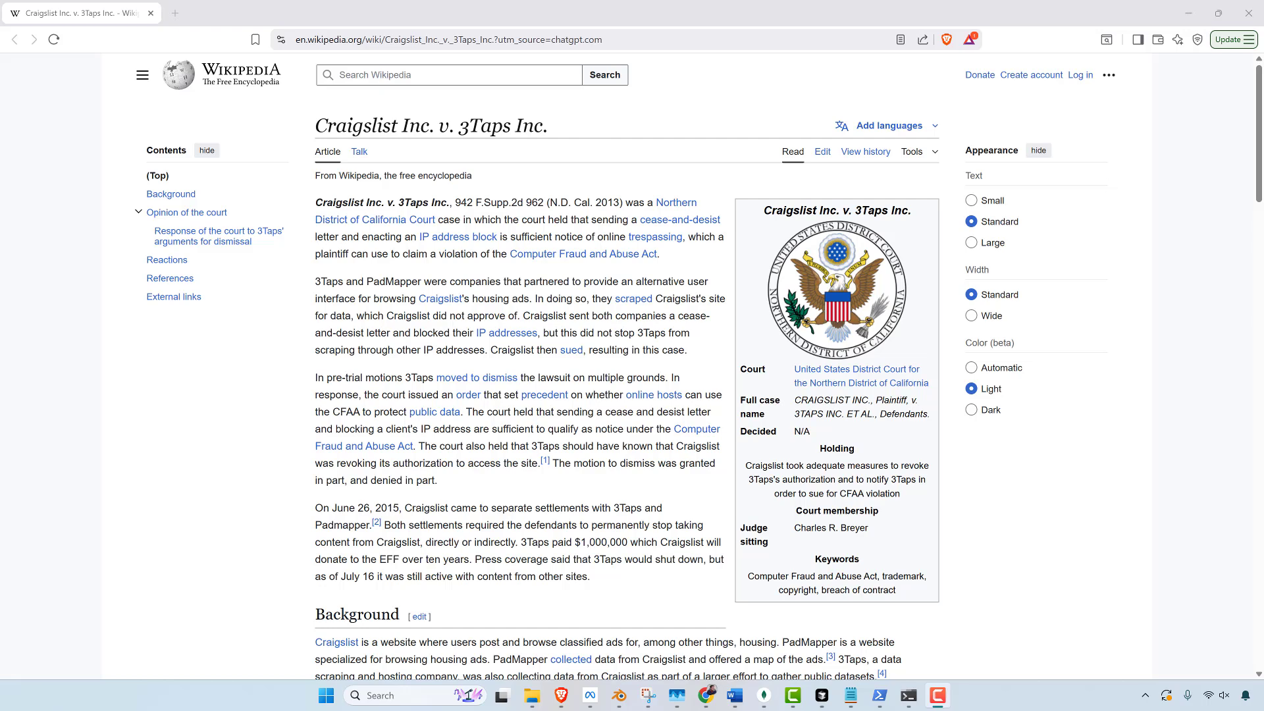
{"action": "mouse_move", "coordinate": [1234, 246]}
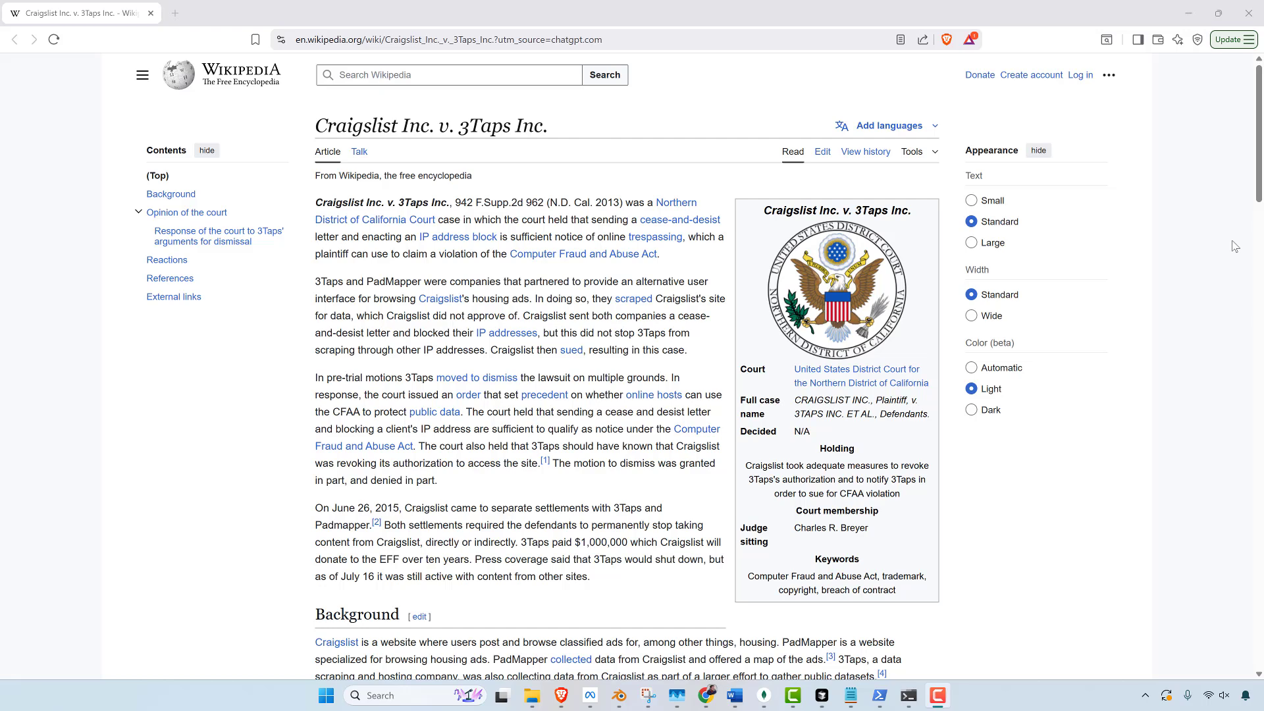
{"action": "mouse_move", "coordinate": [1208, 244]}
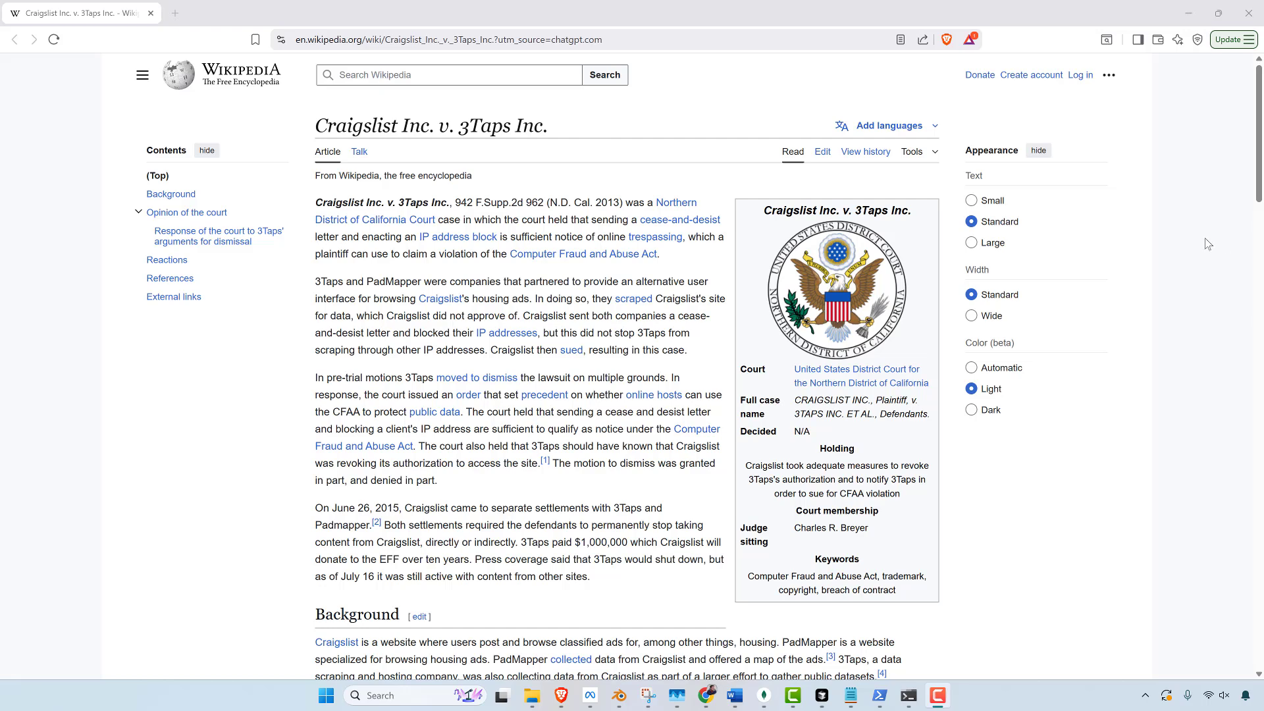